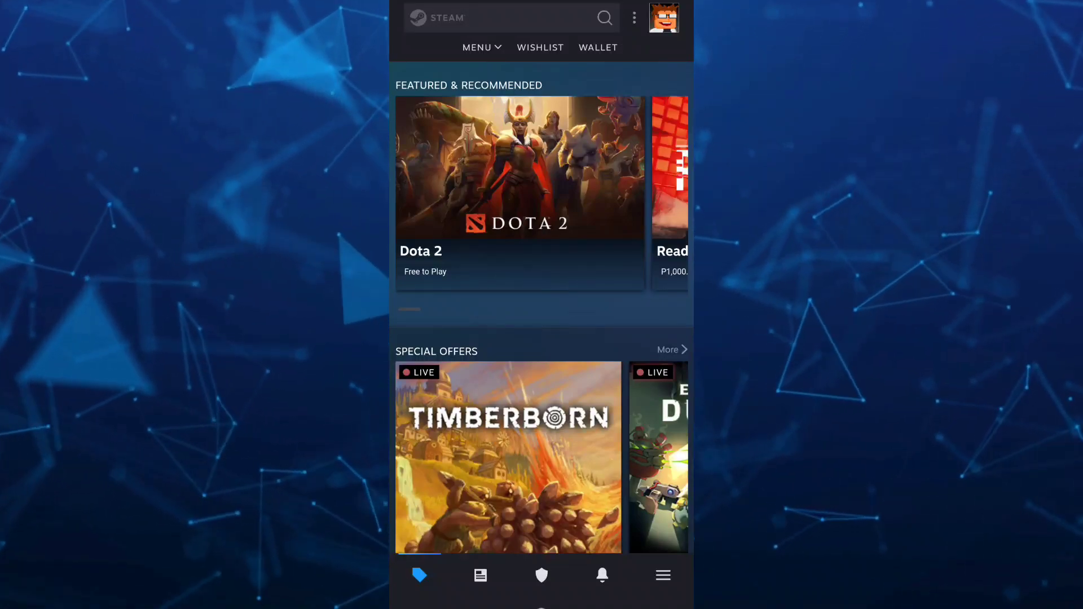
# Scroll down through the Steam Mobile store home page.
pyautogui.scroll(-3)
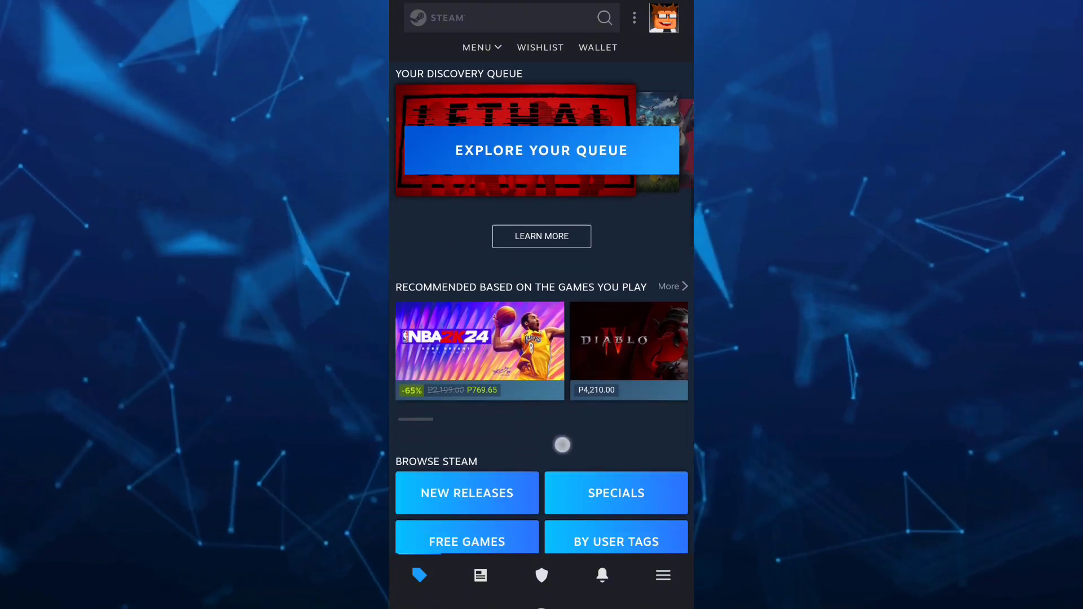
pyautogui.scroll(-3)
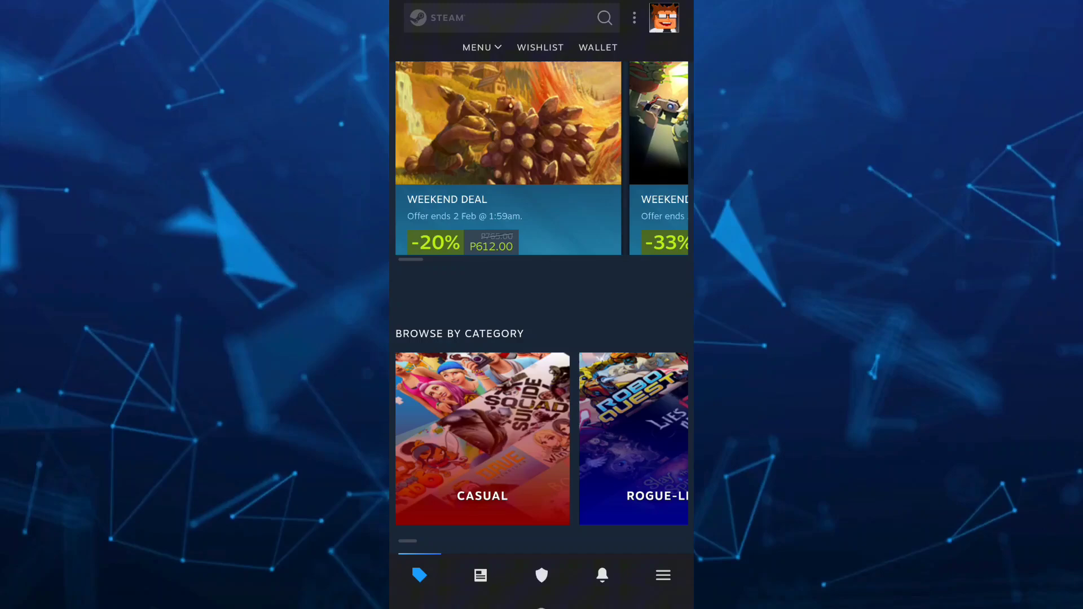
pyautogui.scroll(-3)
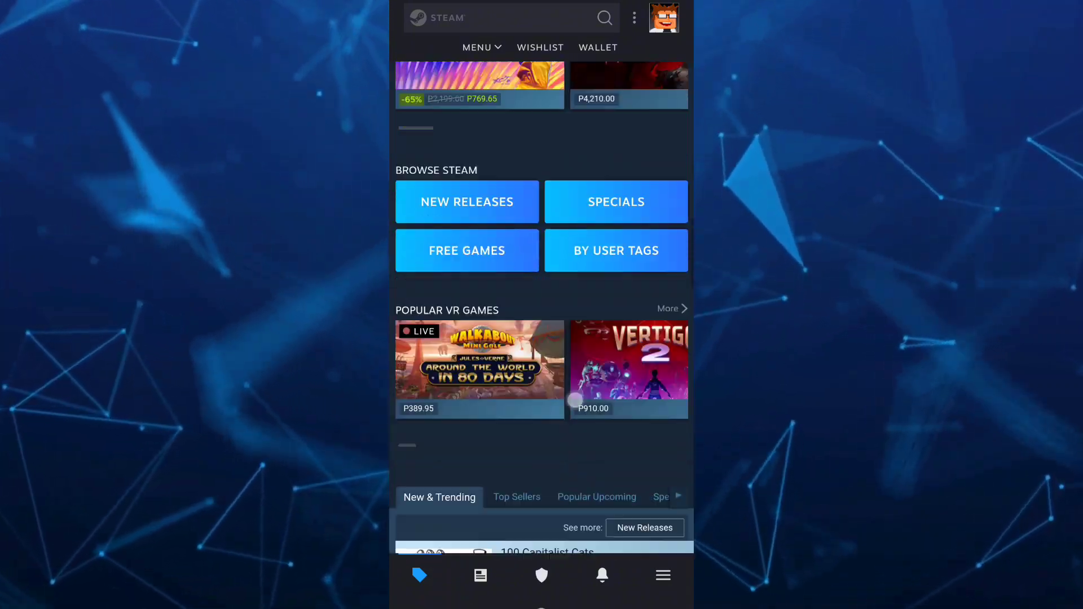
pyautogui.scroll(-3)
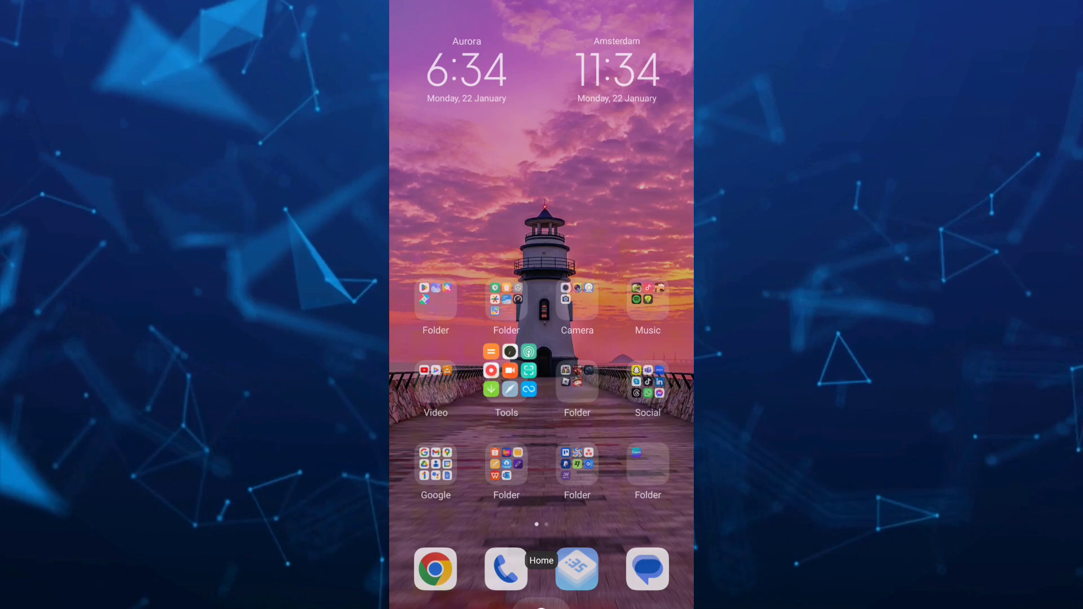
# Search the Play Store for 'gef' and pick the geforce suggestion.
pyautogui.click(577, 569)
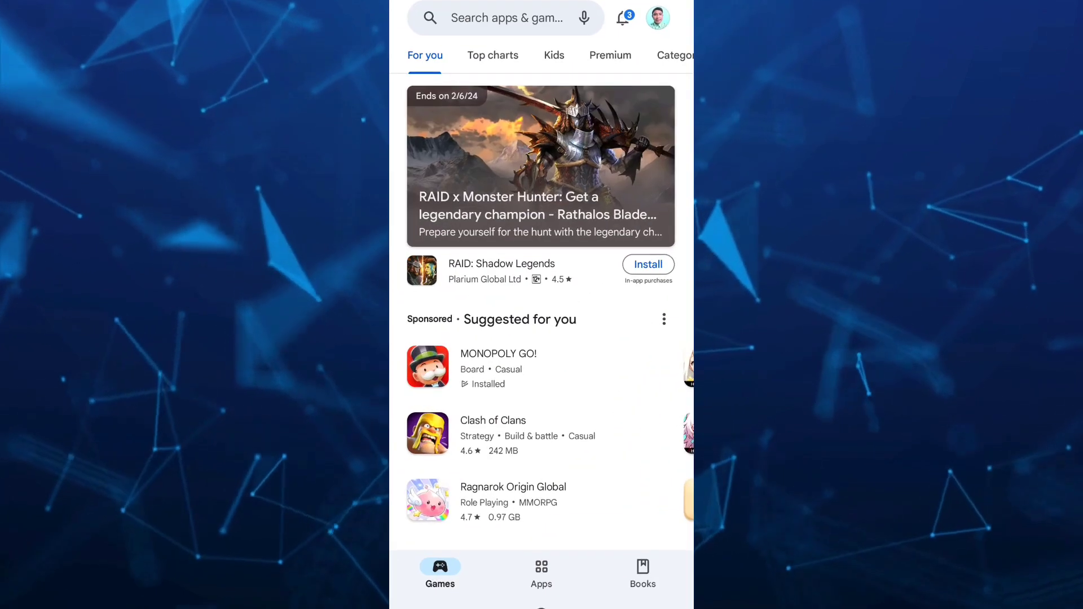
pyautogui.click(504, 18)
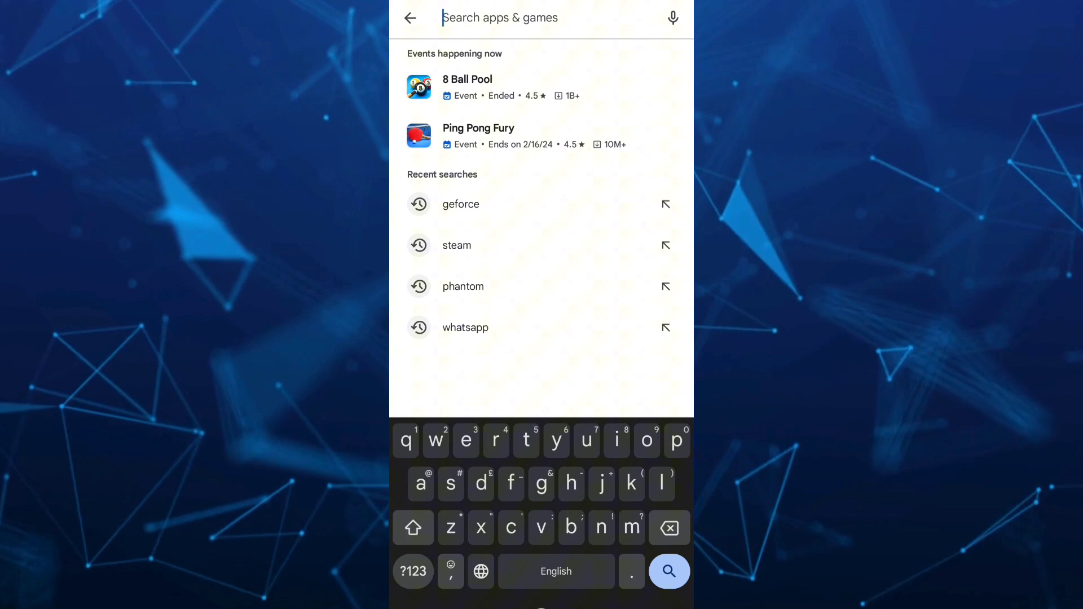
pyautogui.write('gef')
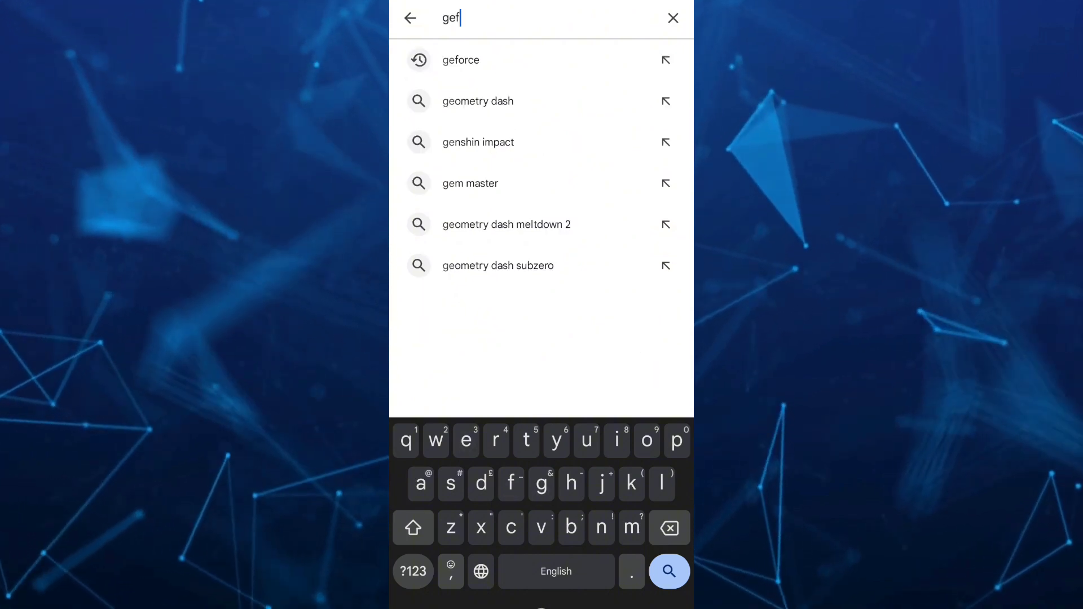
pyautogui.click(461, 59)
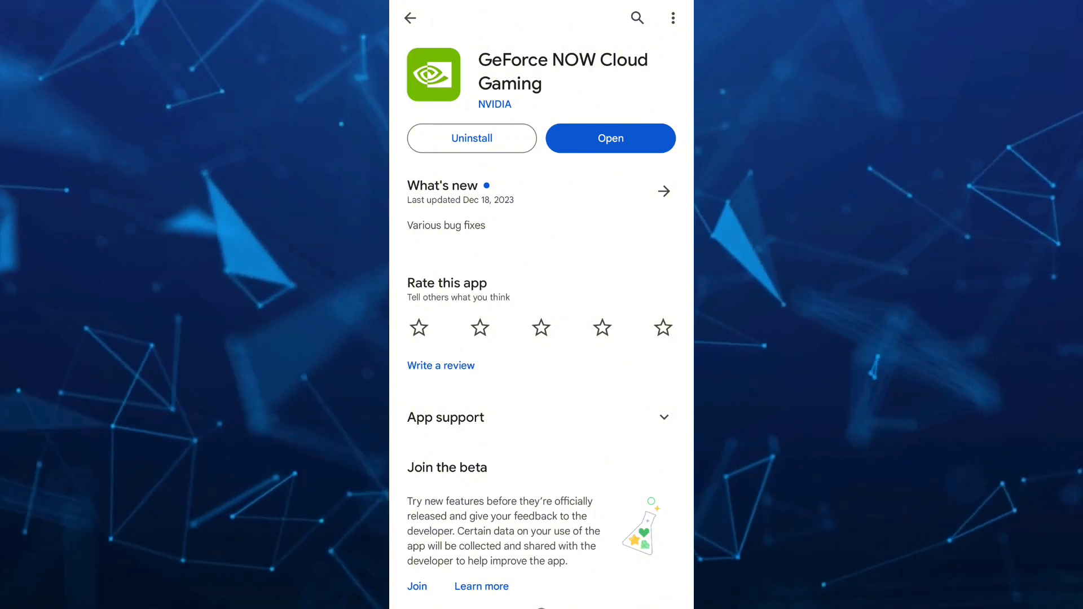
# Launch GeForce NOW from its Play Store listing and browse the Games catalog.
pyautogui.click(609, 138)
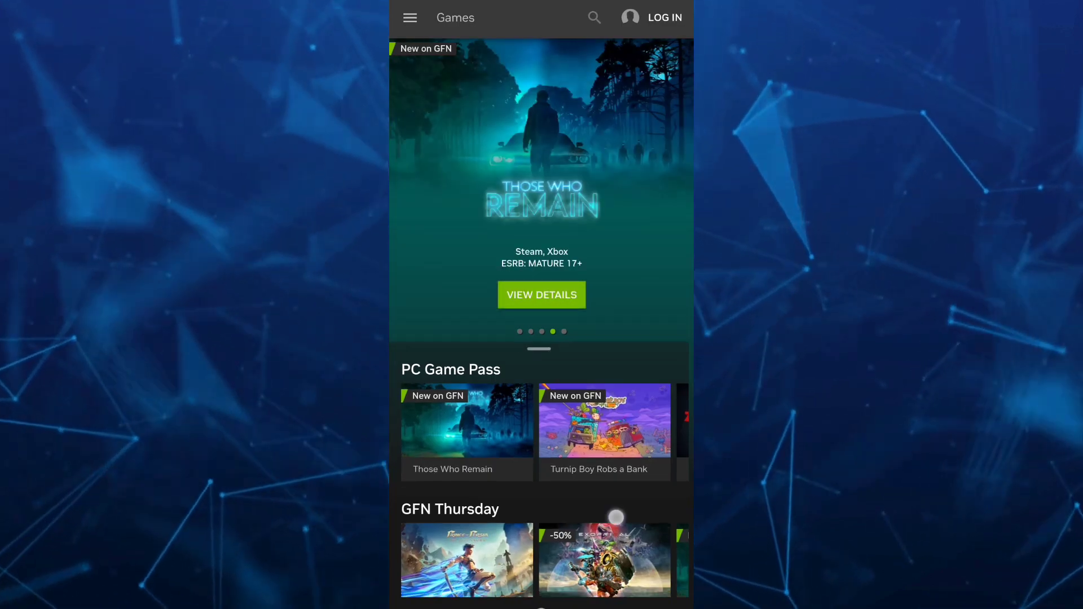
pyautogui.scroll(-3)
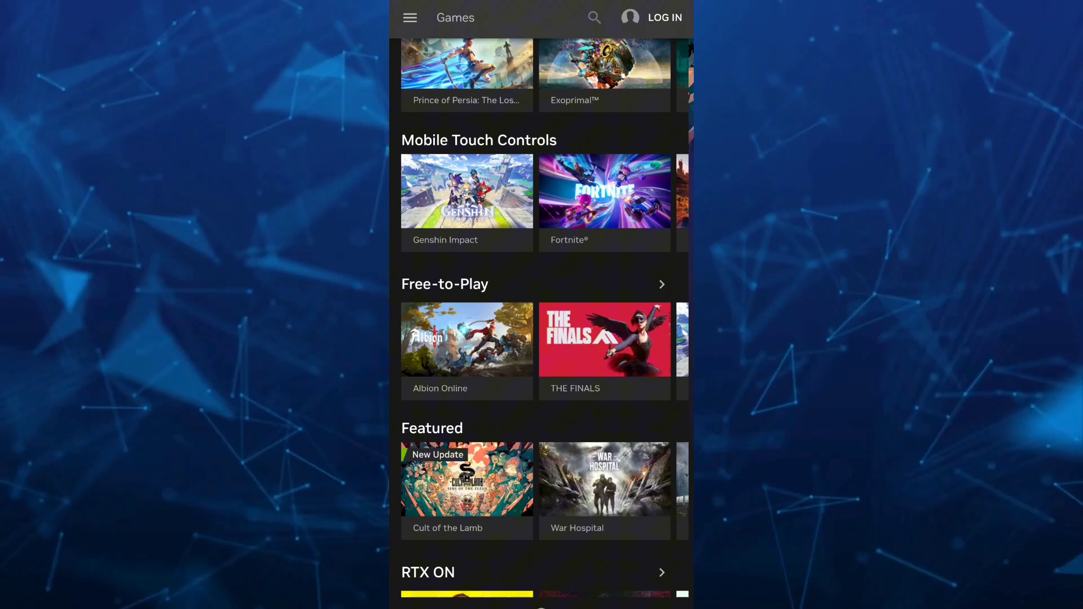
pyautogui.scroll(3)
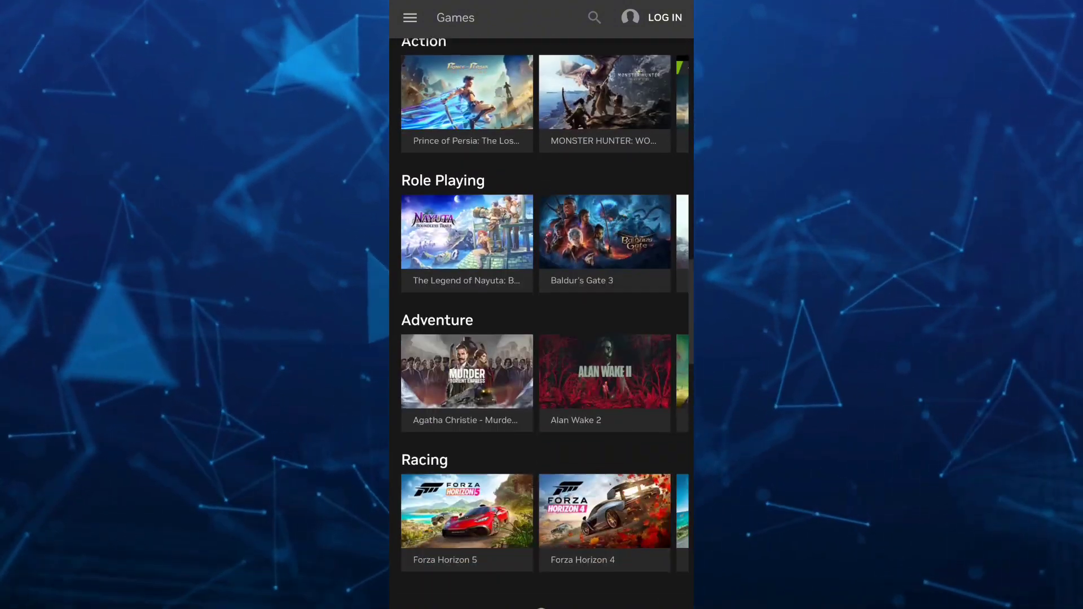
pyautogui.scroll(-3)
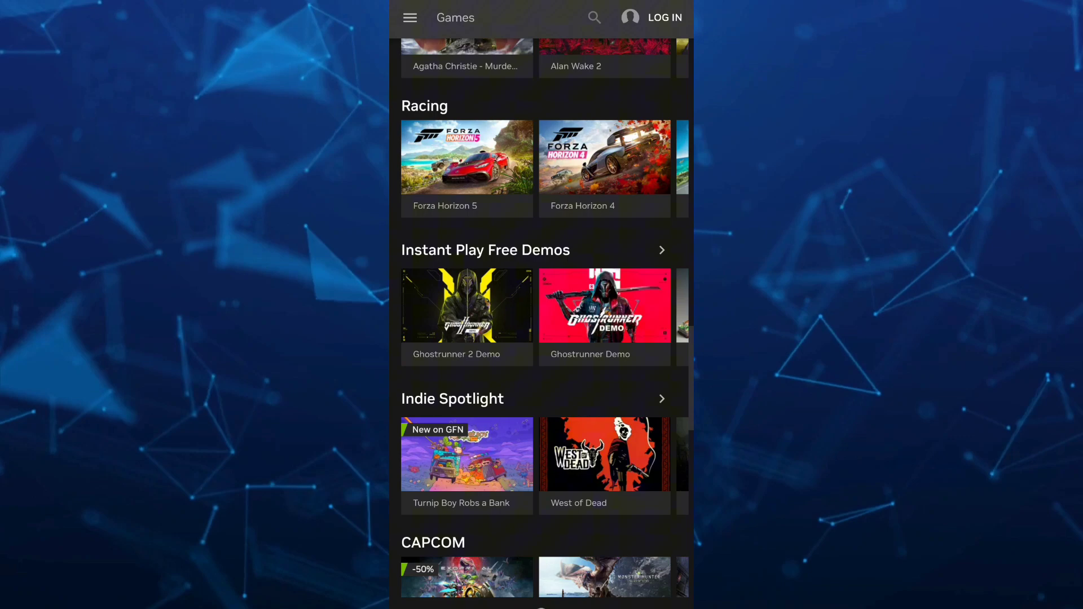
pyautogui.scroll(-3)
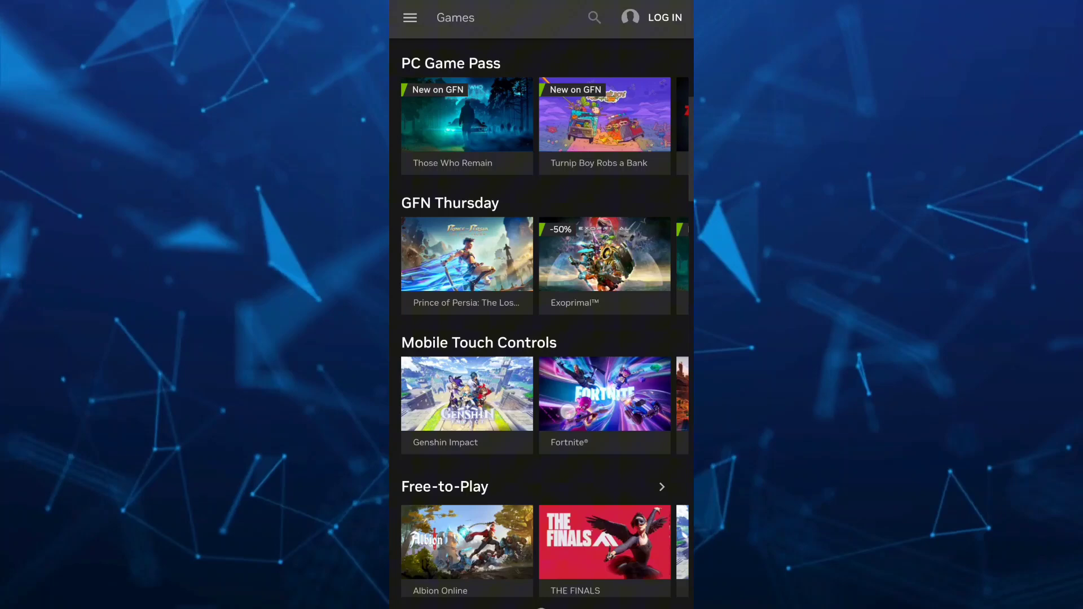
pyautogui.scroll(-3)
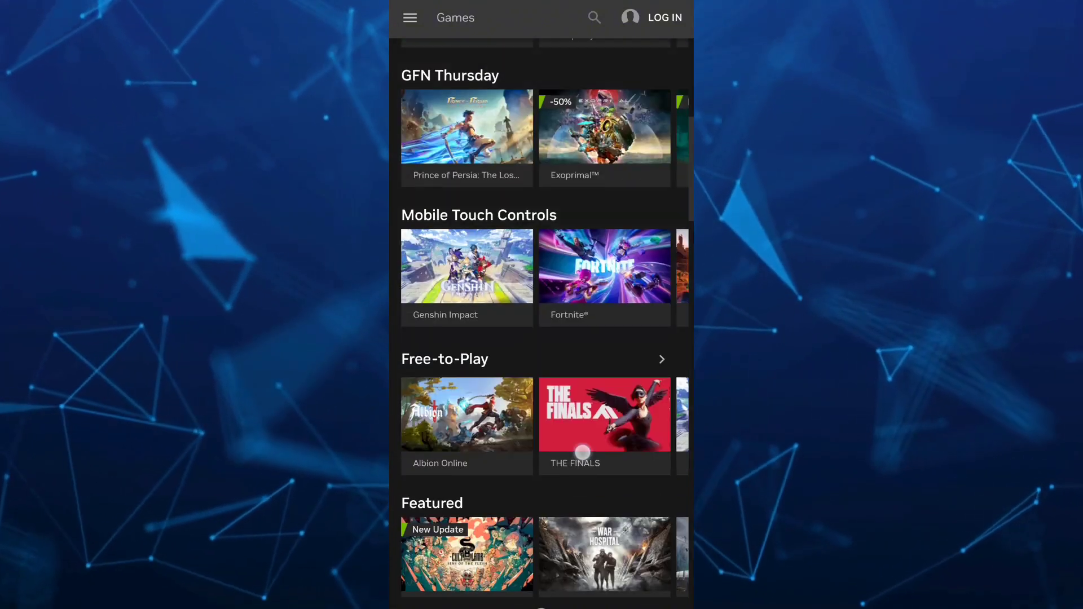
pyautogui.scroll(-3)
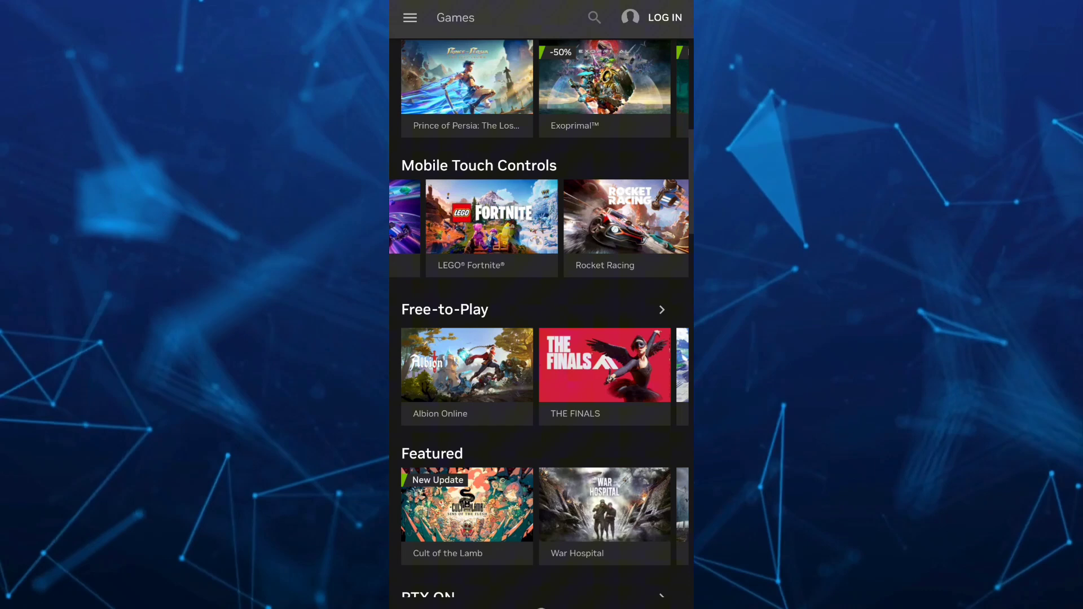
pyautogui.scroll(-3)
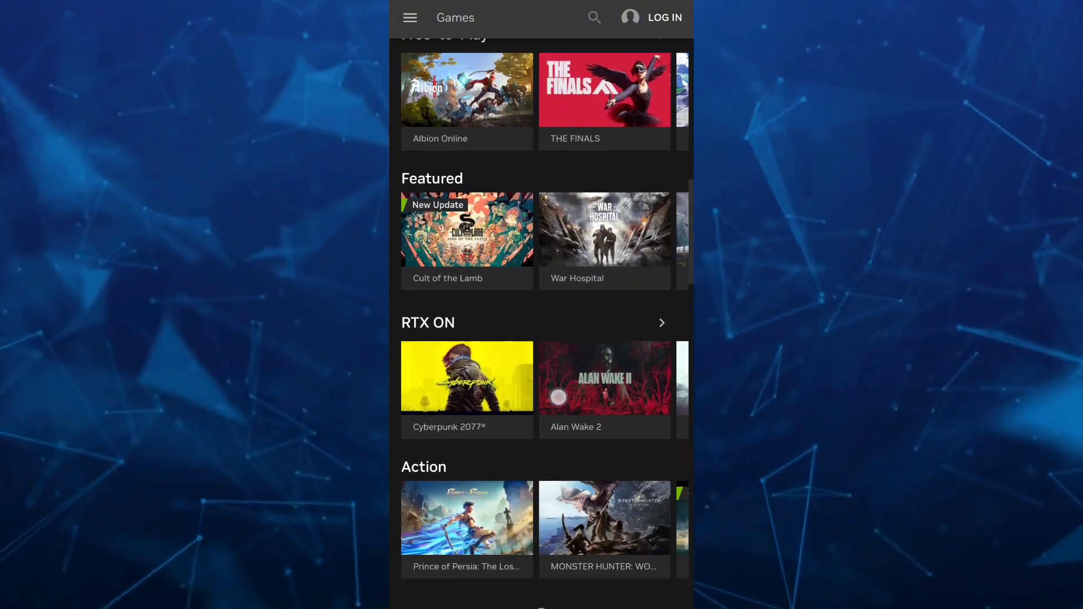
pyautogui.scroll(-3)
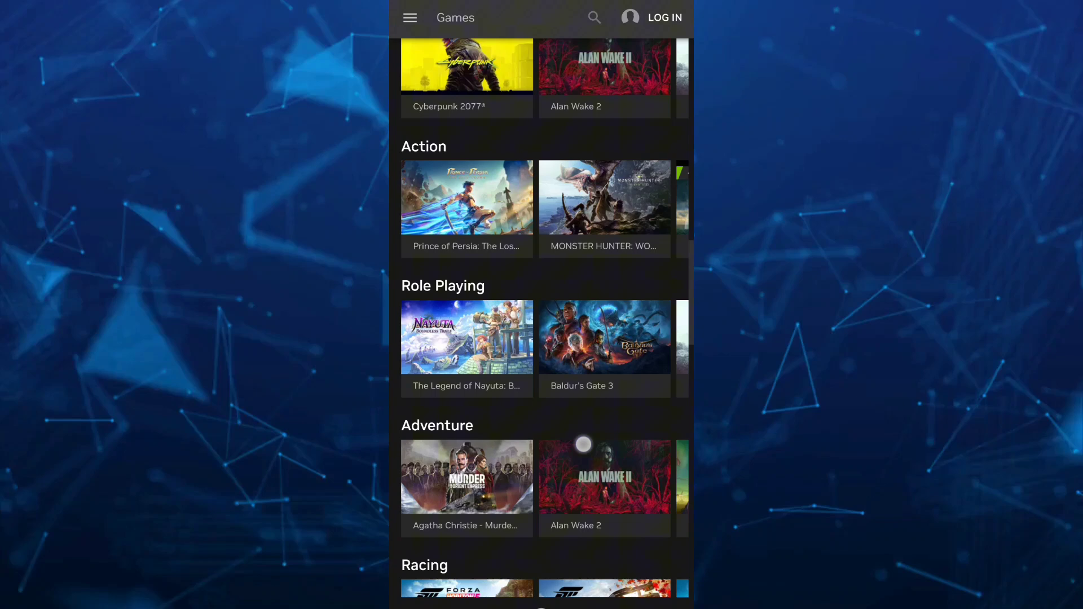
pyautogui.scroll(-3)
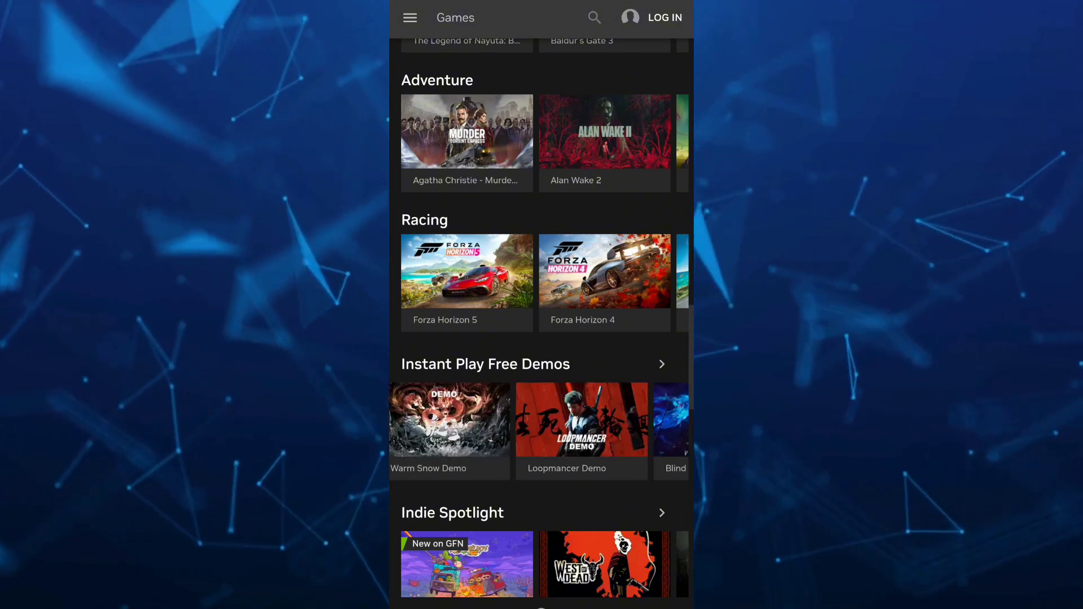
pyautogui.scroll(3)
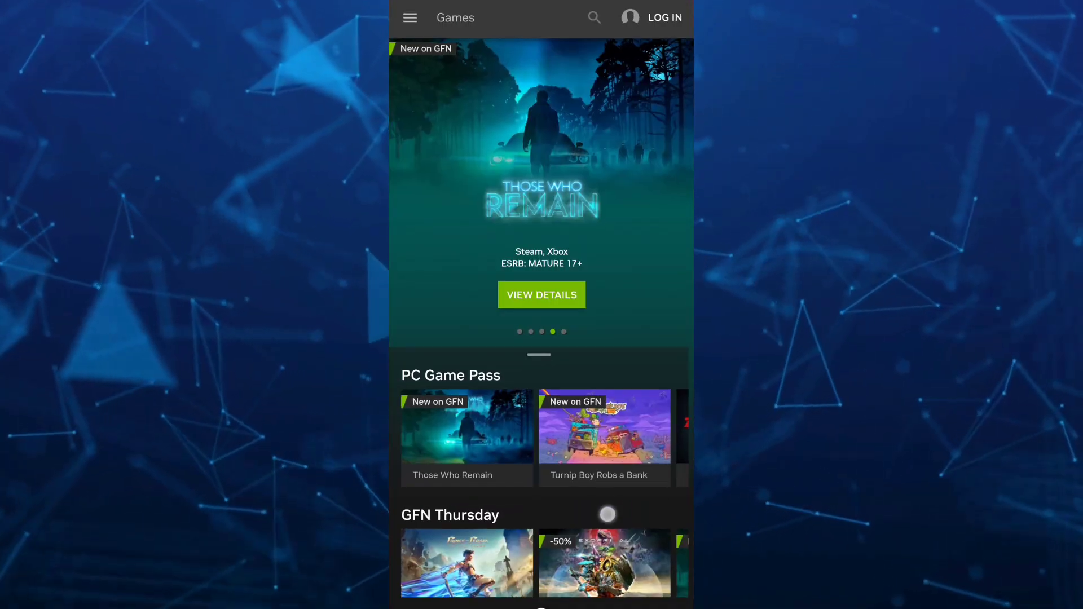
# Scroll to the Mobile Touch Controls row and open the Rocket Racing game page.
pyautogui.scroll(-3)
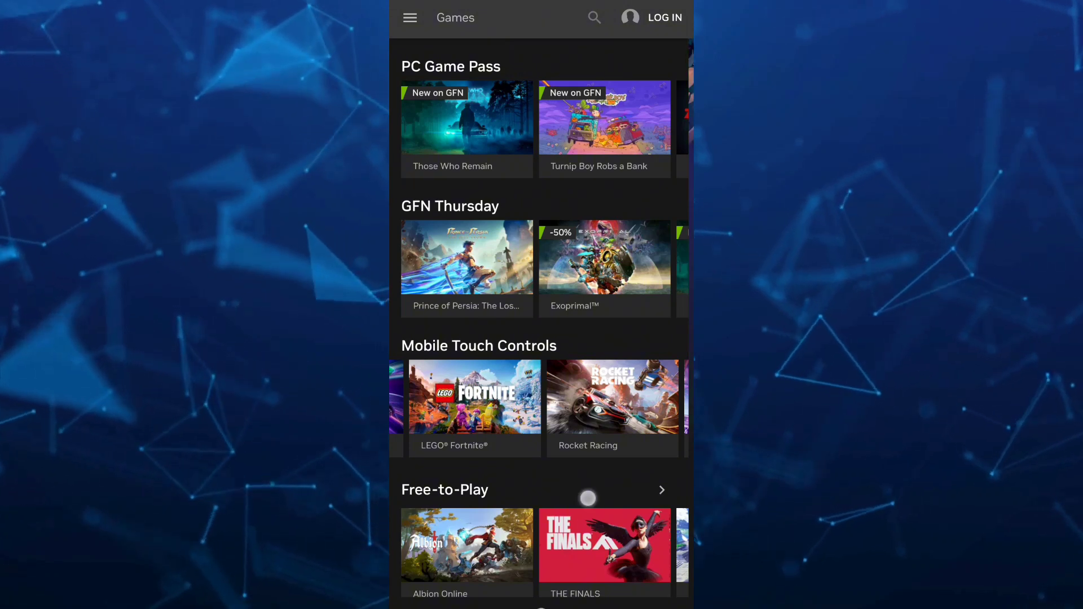
pyautogui.scroll(-3)
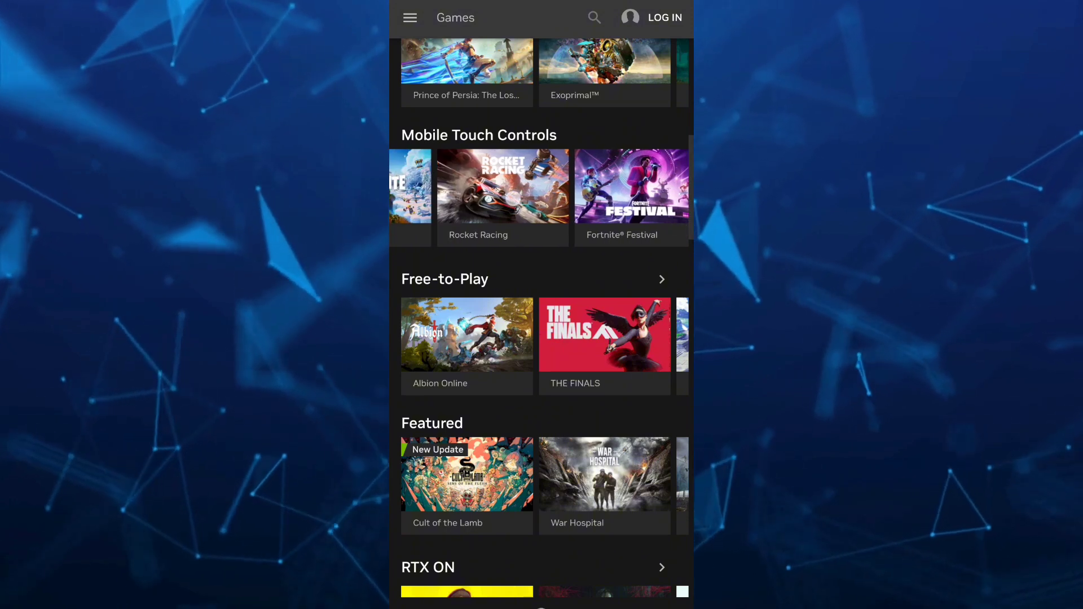
pyautogui.click(502, 186)
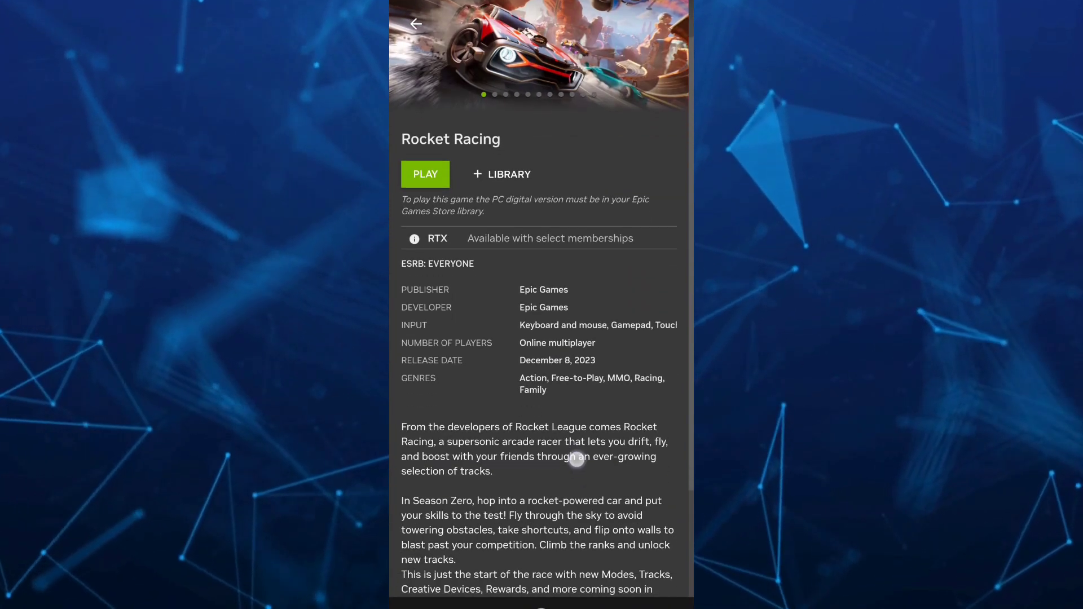